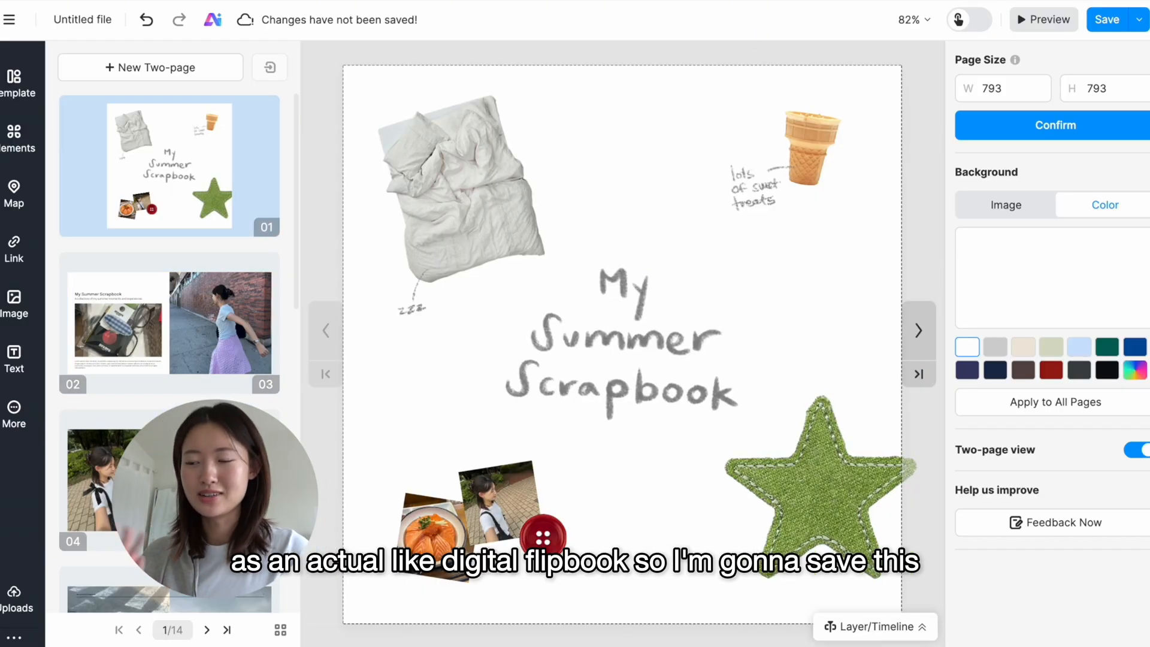
# Save the 14-page summer scrapbook and launch its flipbook preview from the toolbar
pyautogui.click(1106, 21)
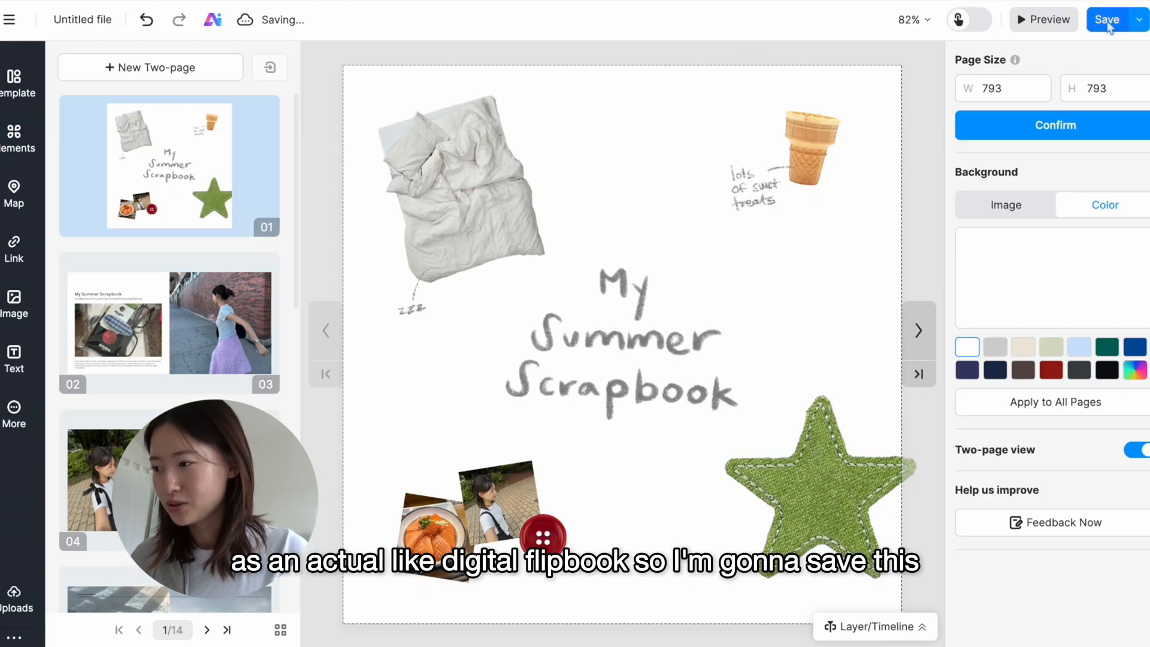
pyautogui.click(1044, 20)
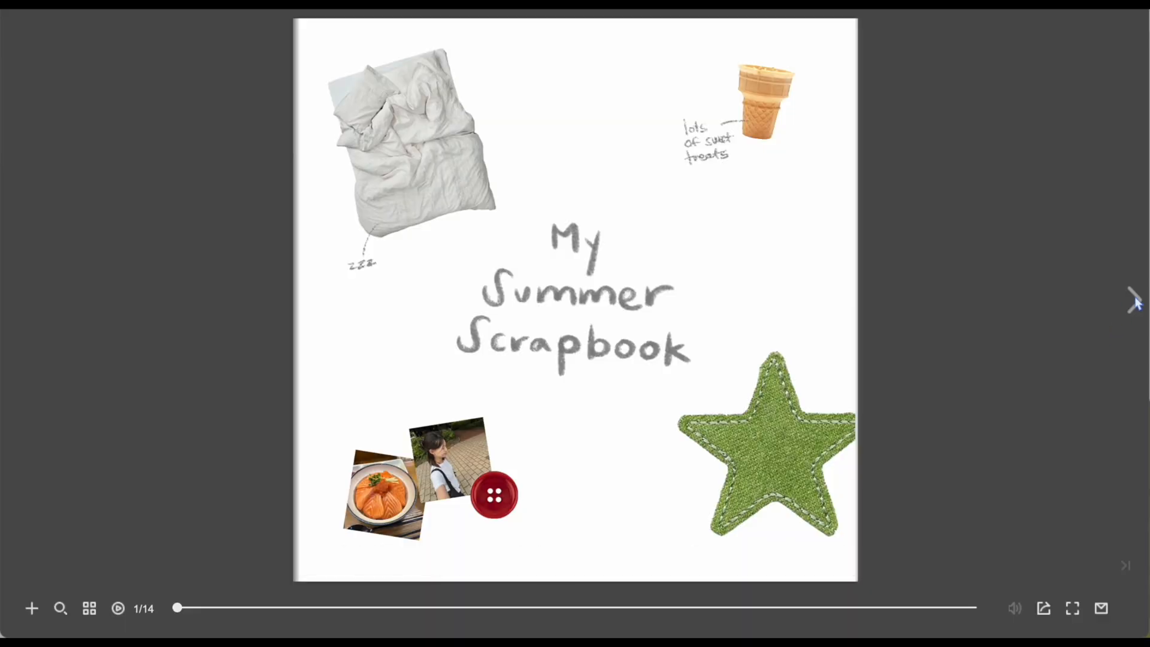
pyautogui.click(1136, 299)
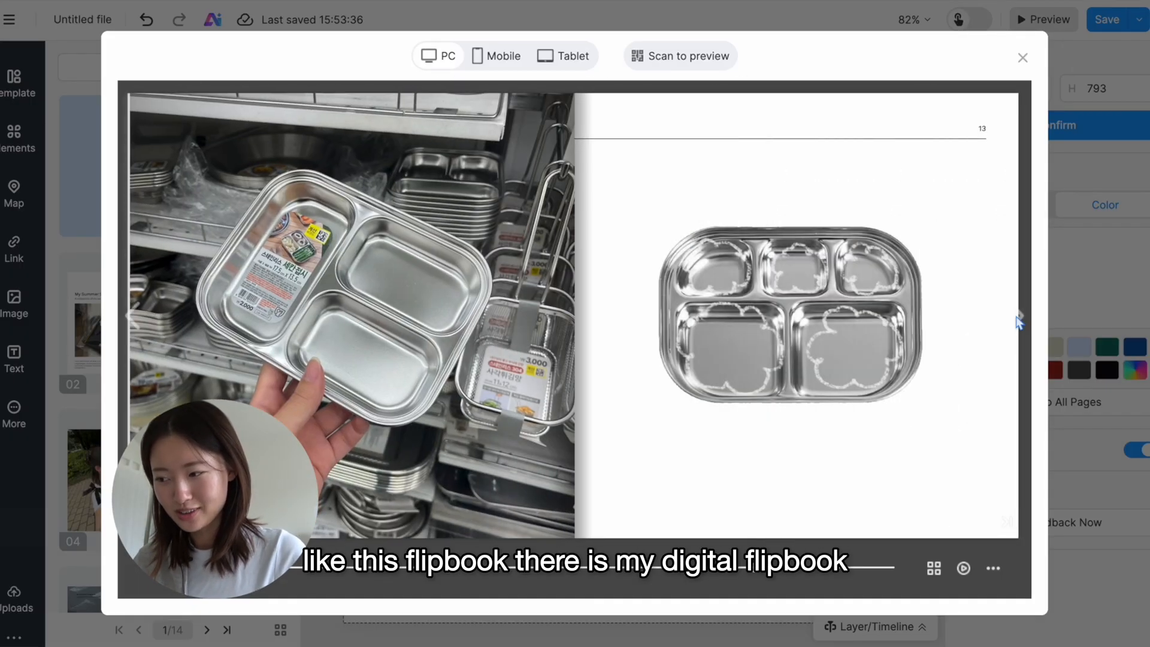
pyautogui.click(1022, 58)
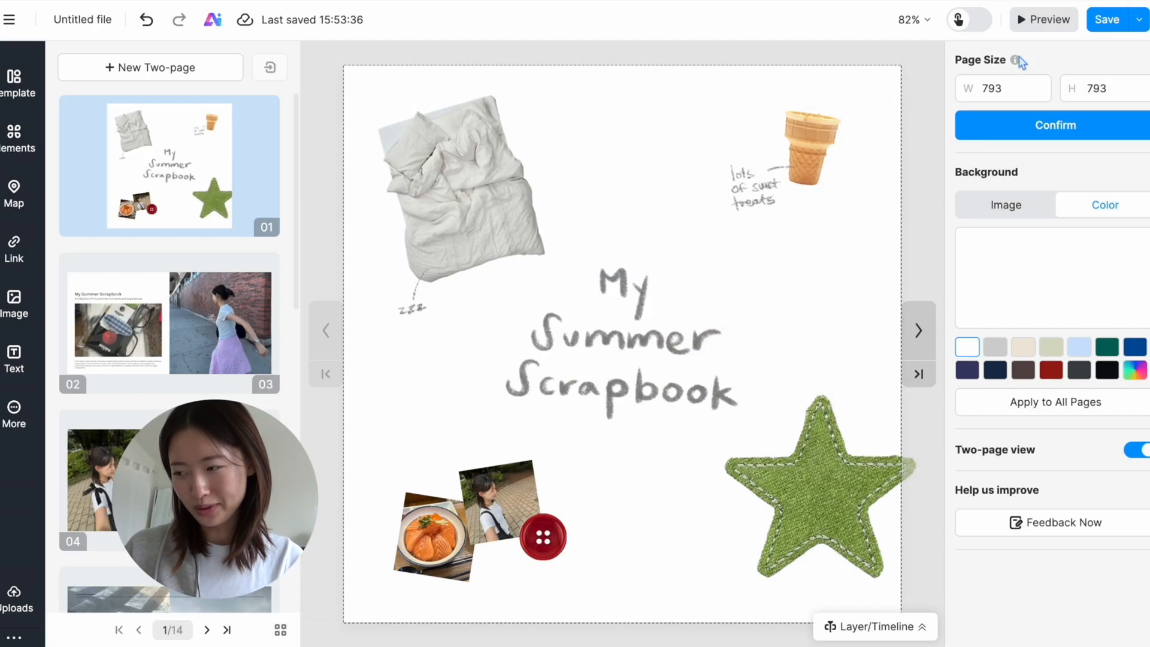
# Return to the dashboard publications list where My Summer Scrapbook (Sept 26th, 2025) appears
pyautogui.click(270, 67)
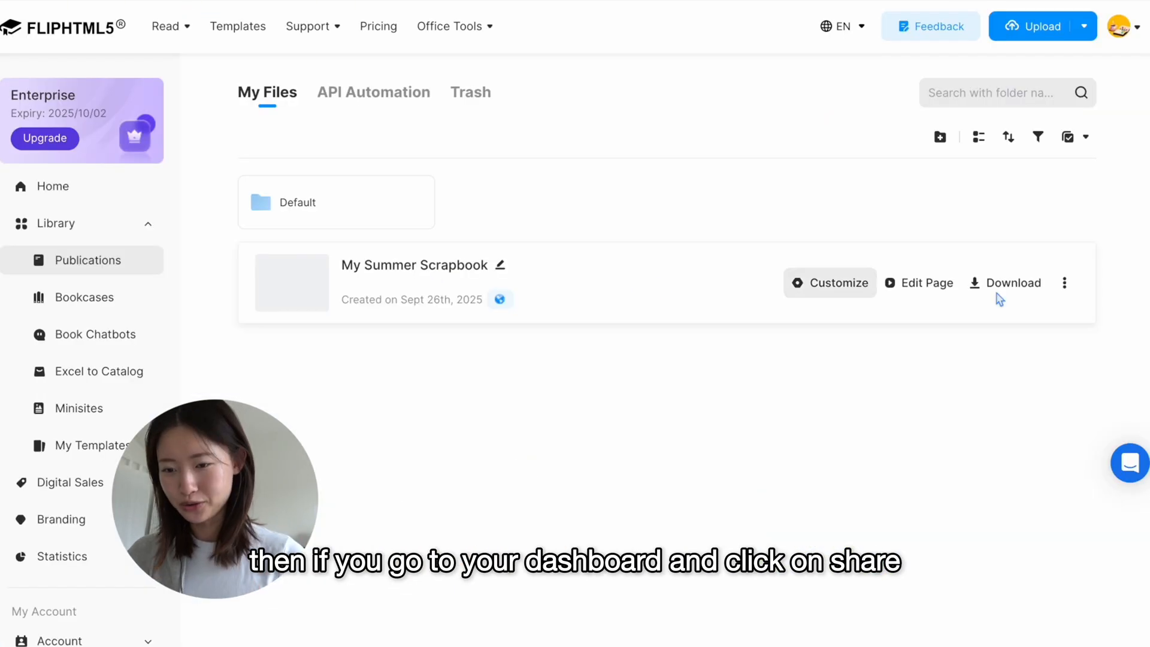
# Open My Summer Scrapbook's sharing options showing its online book link and mobile QR code
pyautogui.click(1064, 283)
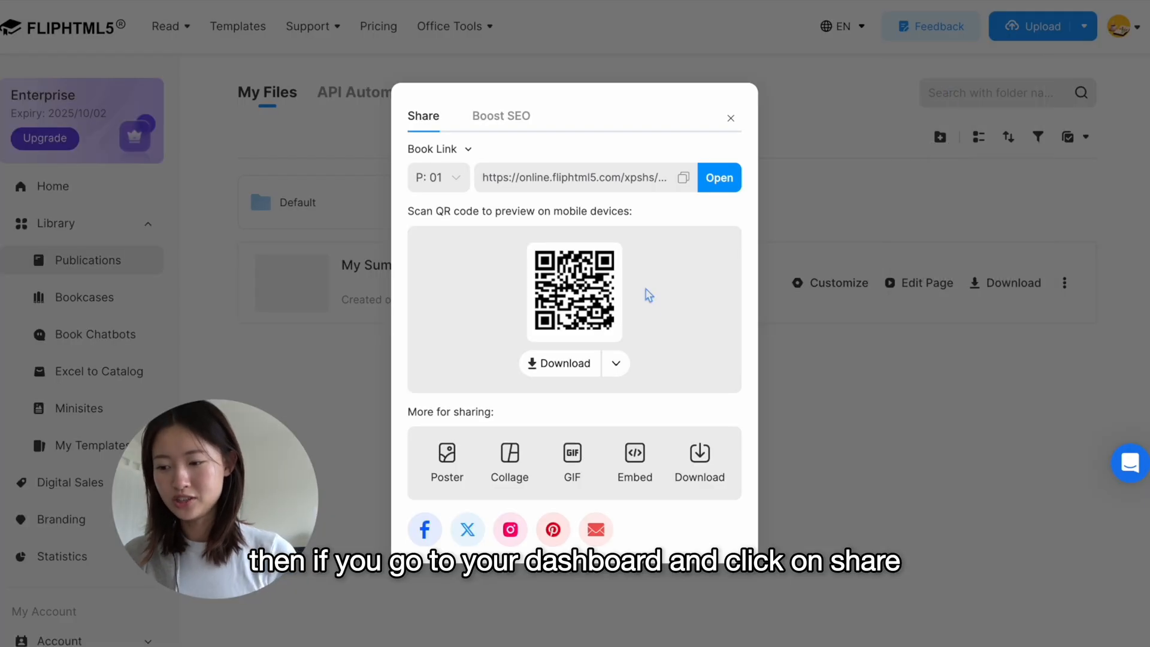
pyautogui.moveTo(639, 142)
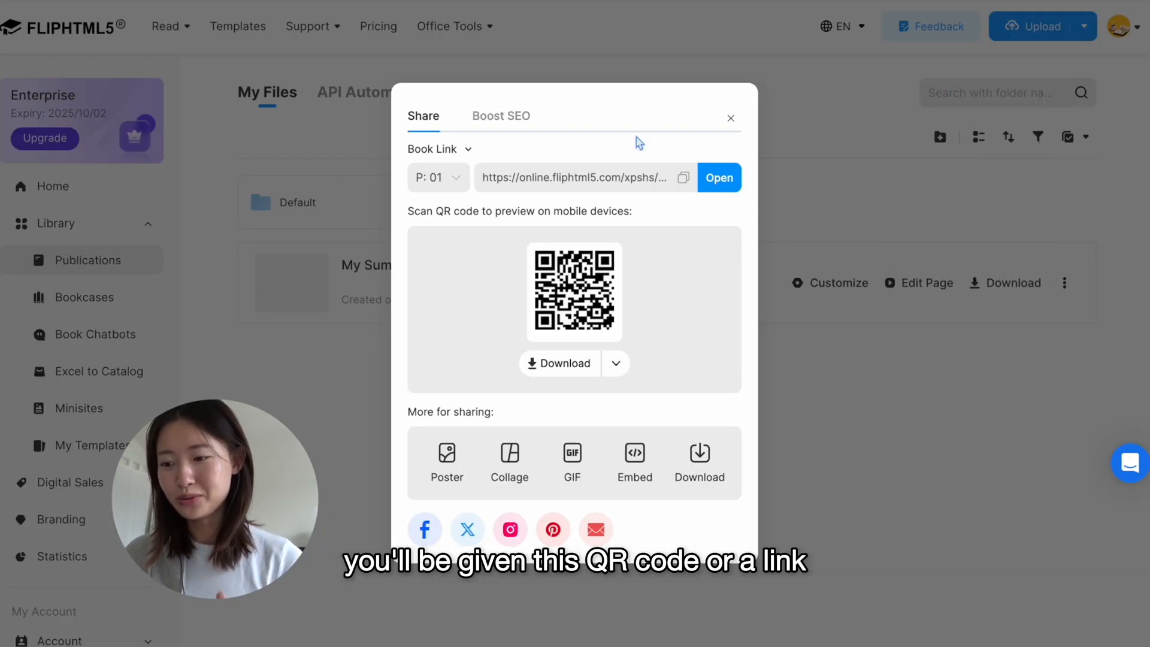